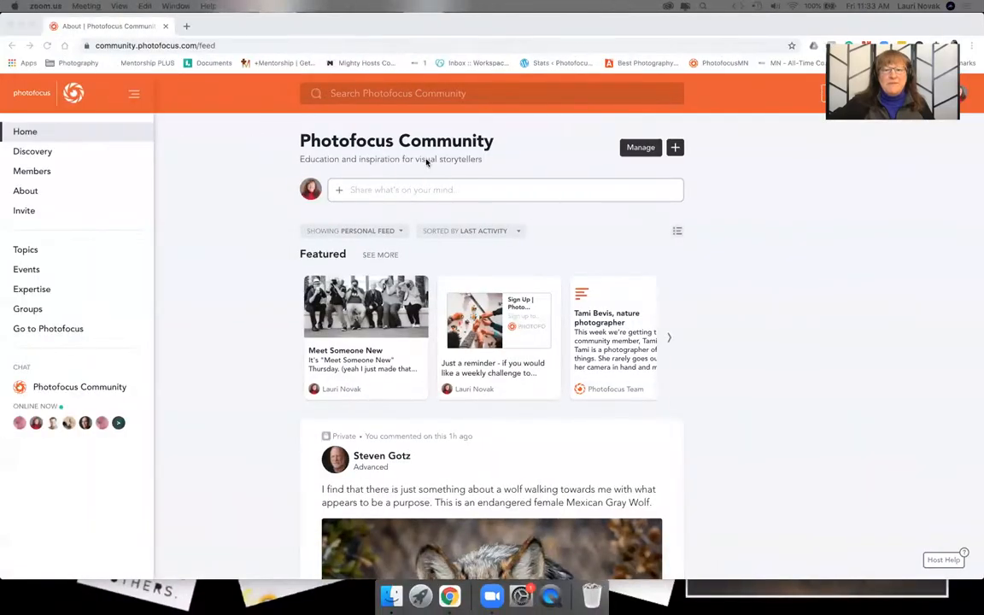
mouse_move(203, 192)
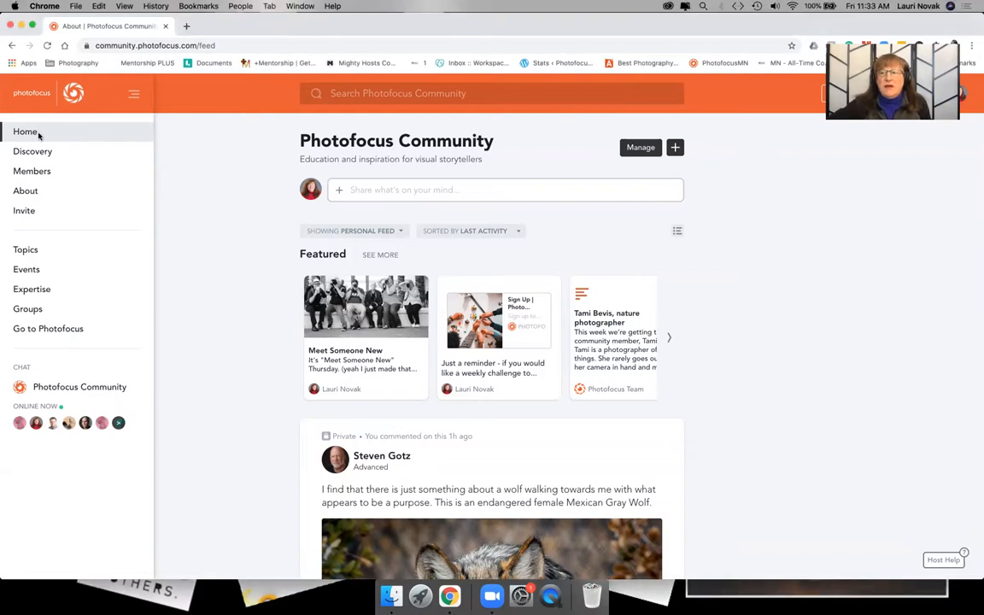
mouse_move(72, 169)
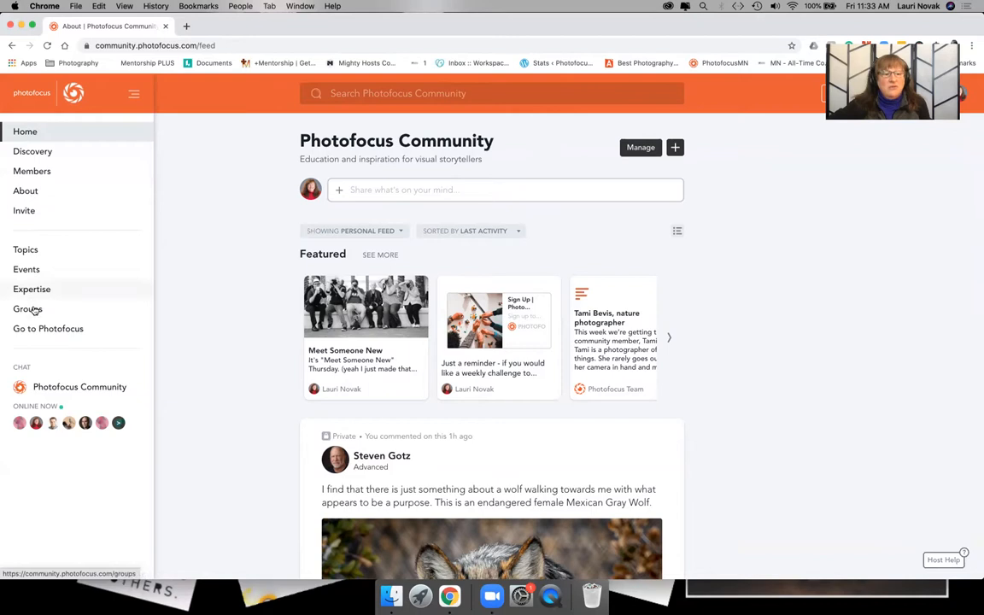
Go to the Groups page from the community home feed via the left sidebar.
click(27, 307)
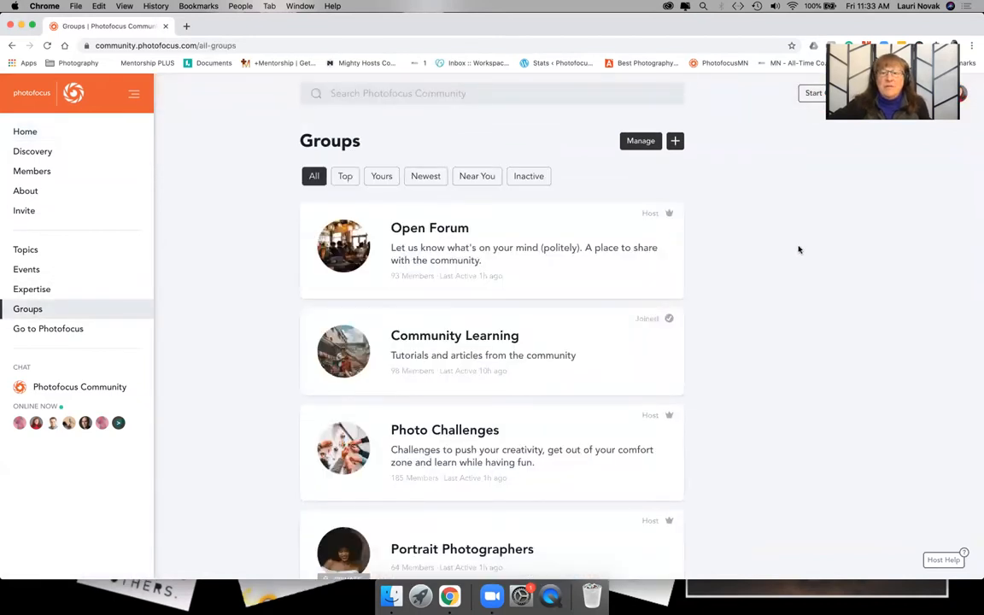
mouse_move(440, 229)
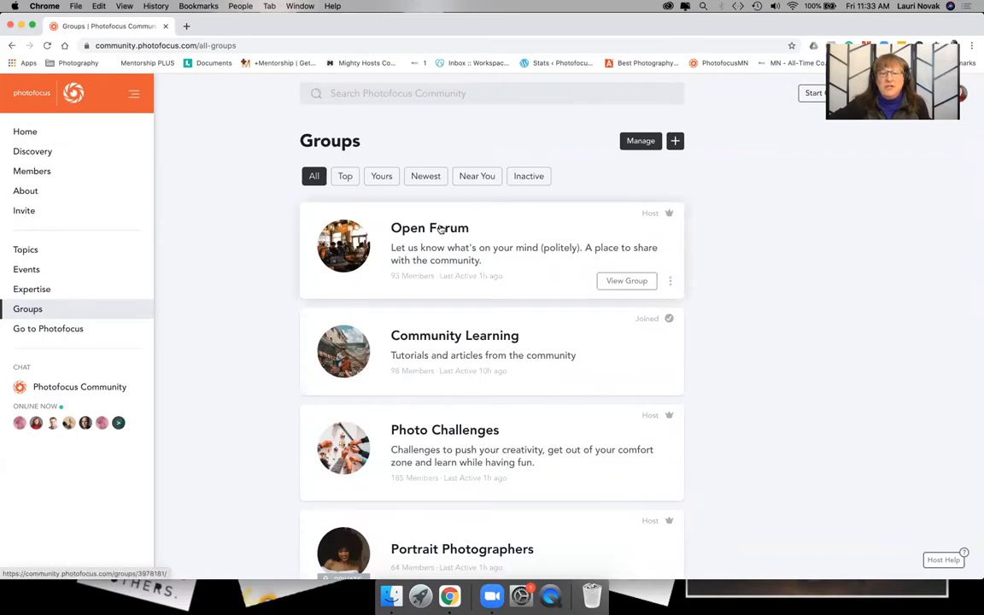
mouse_move(428, 228)
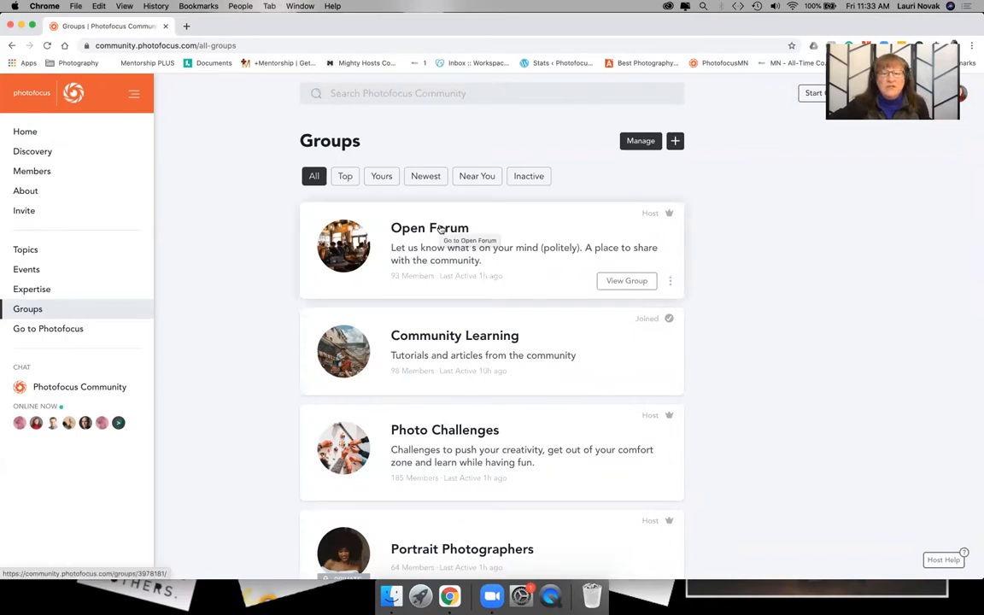
Enter the Open Forum group to view its activity feed of member posts.
click(430, 229)
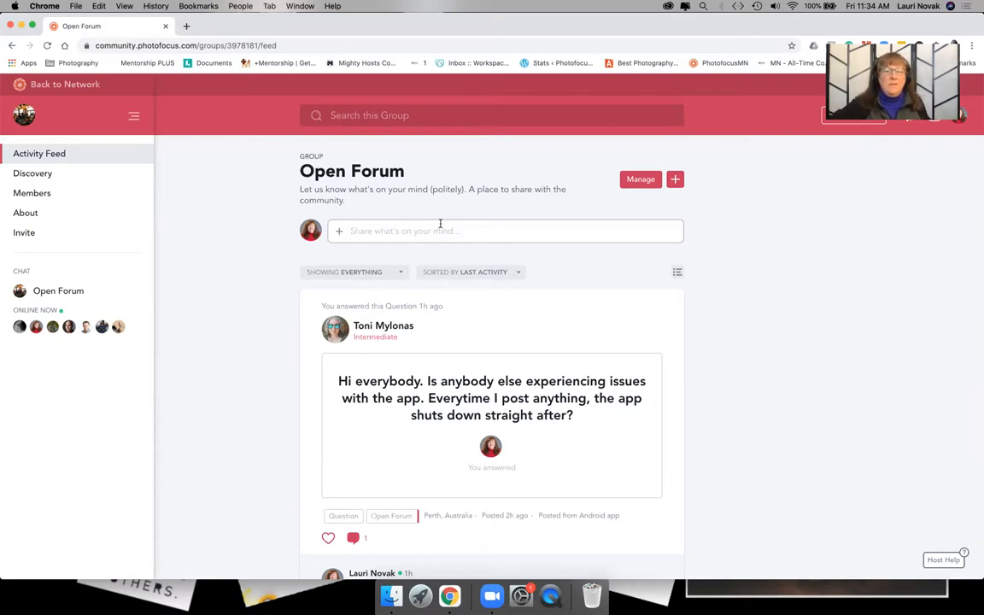
mouse_move(488, 210)
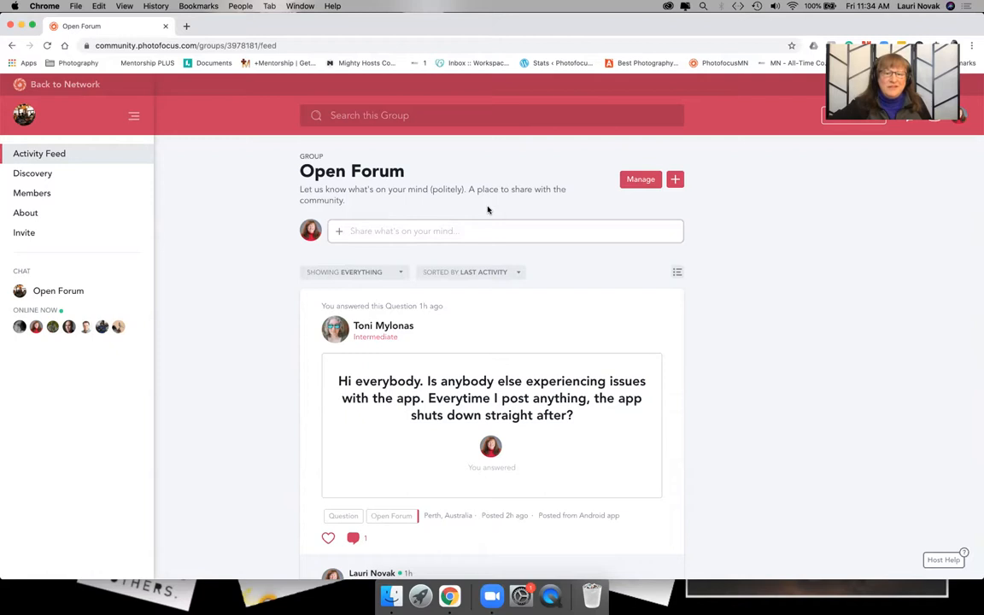
mouse_move(505, 208)
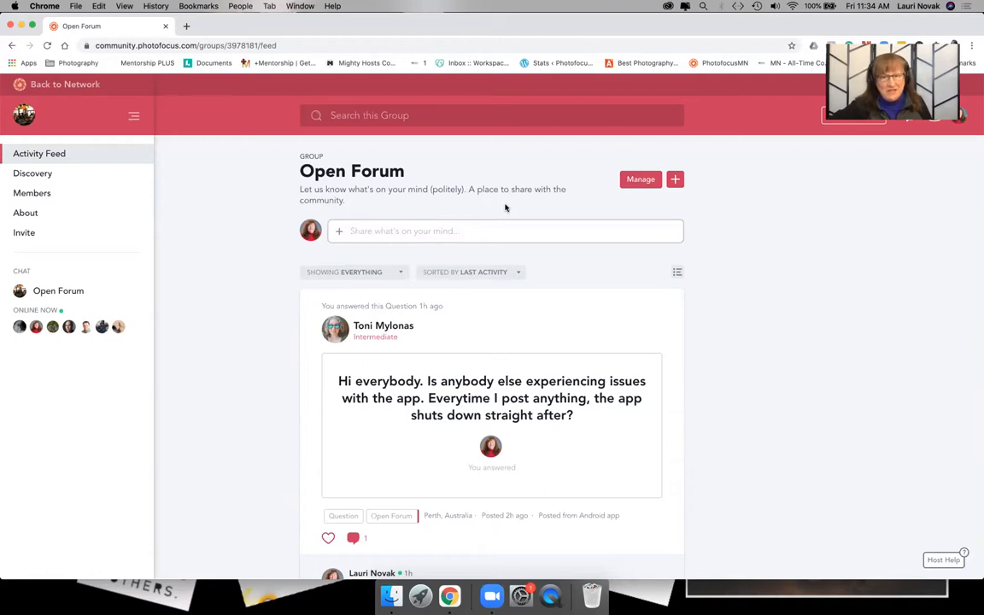
mouse_move(697, 282)
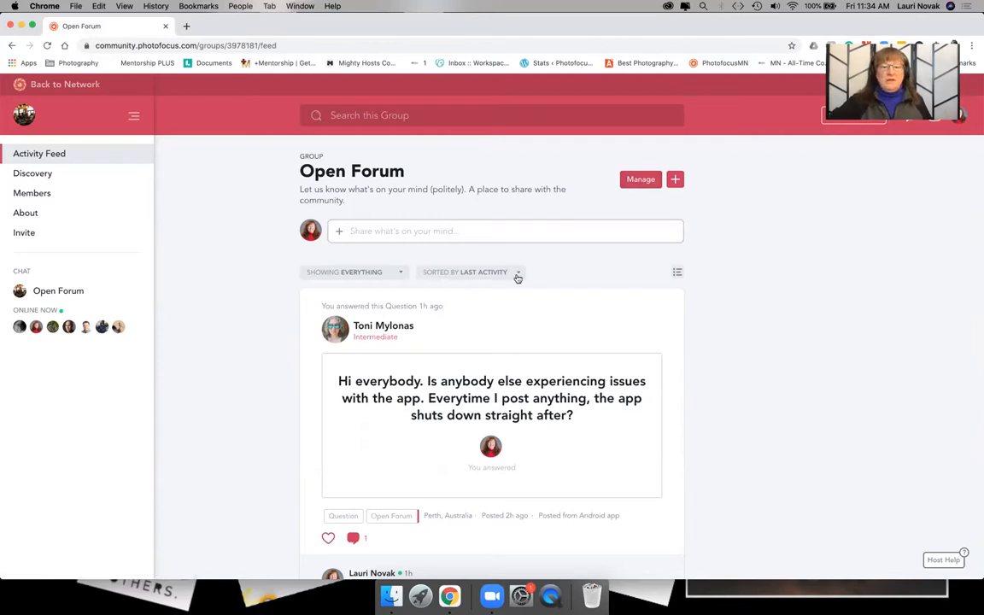
mouse_move(553, 256)
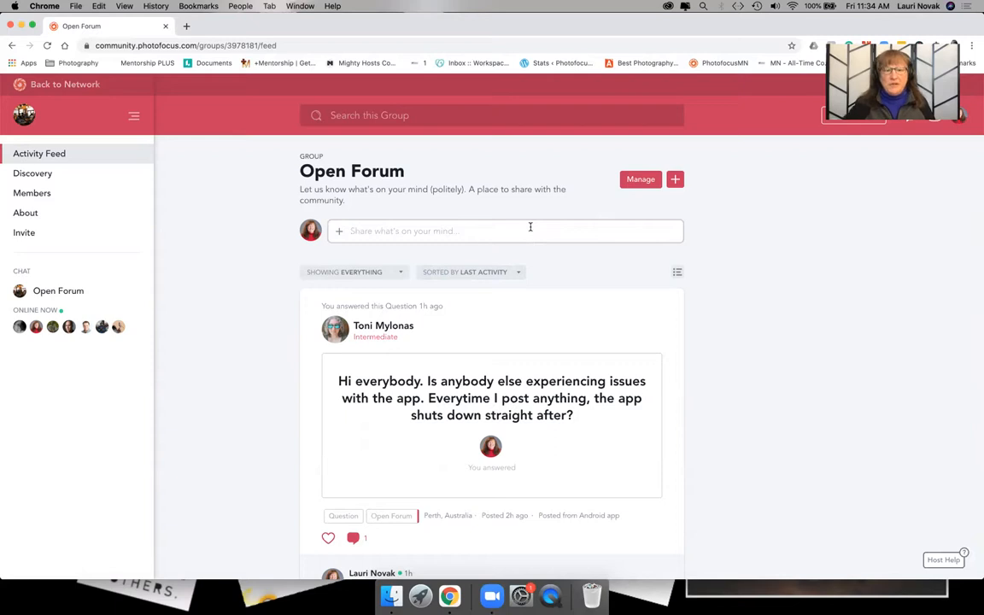
mouse_move(535, 179)
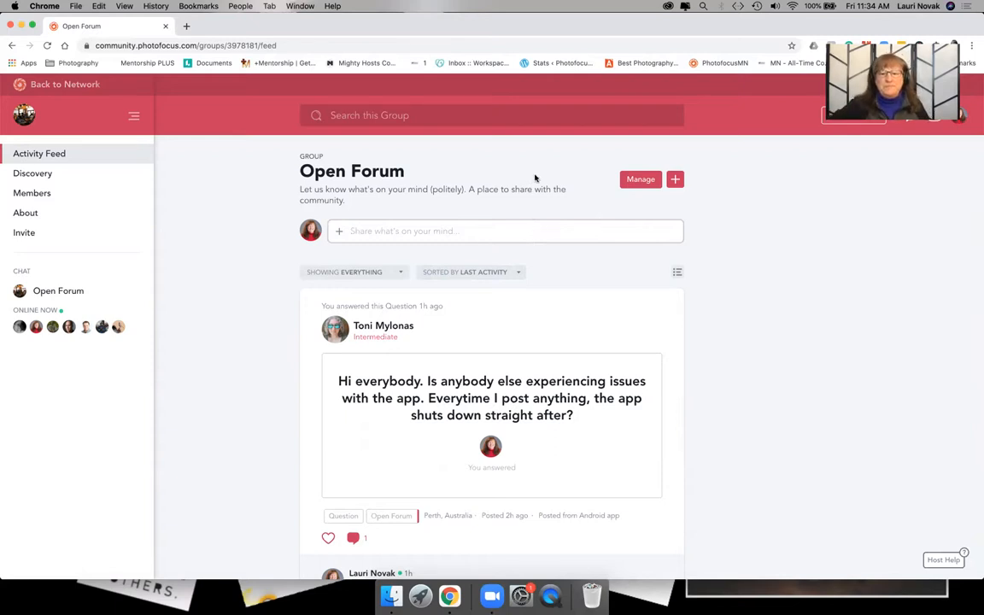
mouse_move(239, 186)
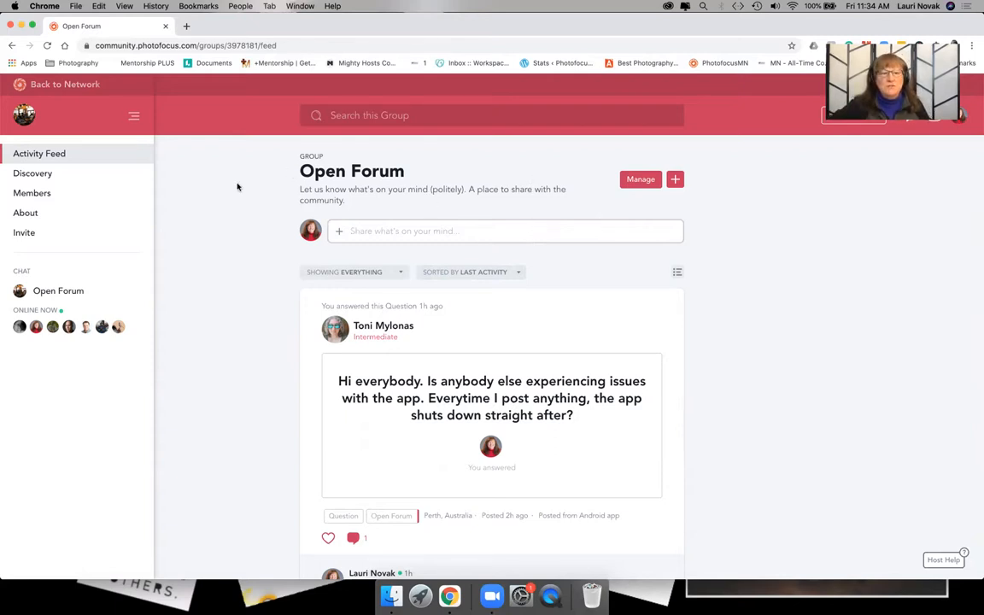
mouse_move(348, 249)
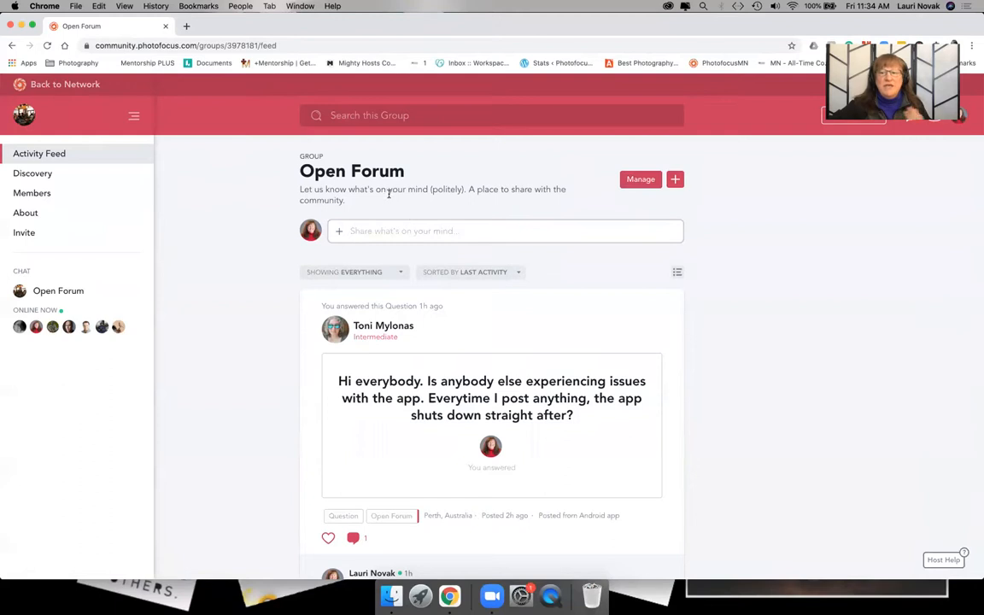
mouse_move(65, 84)
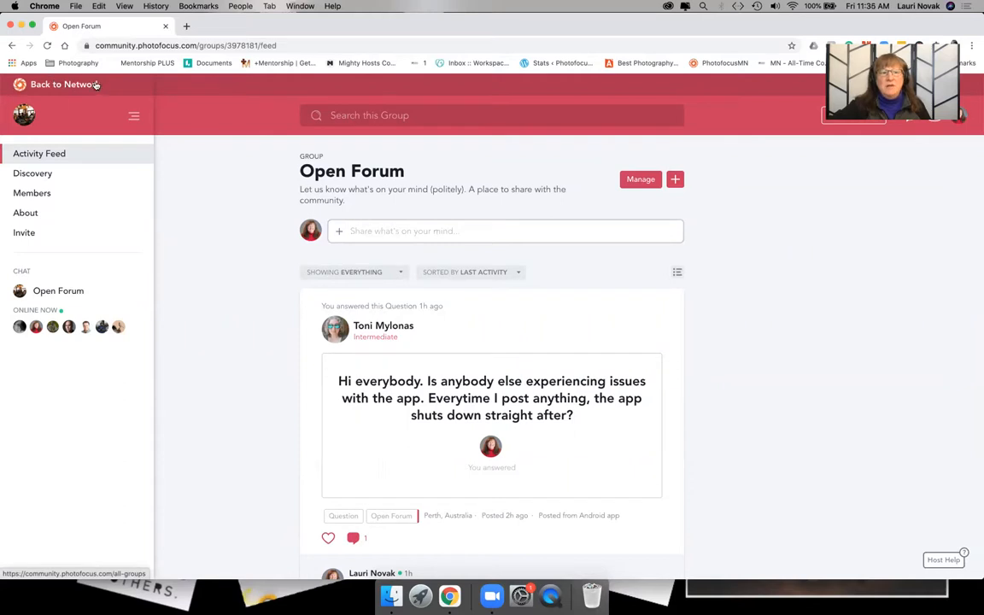
Return to the network-wide Groups list using Back to Network.
click(62, 83)
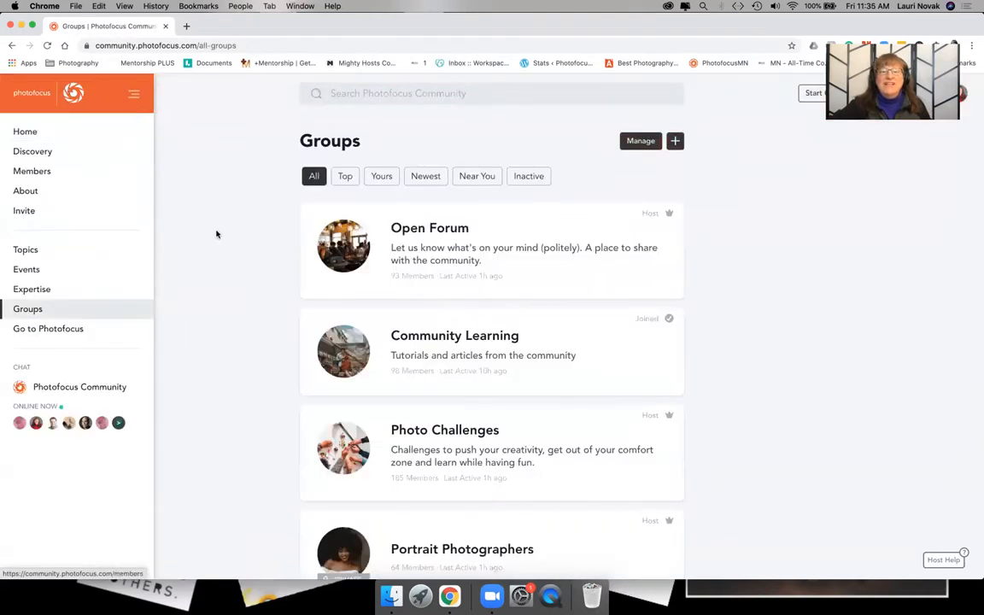
mouse_move(656, 314)
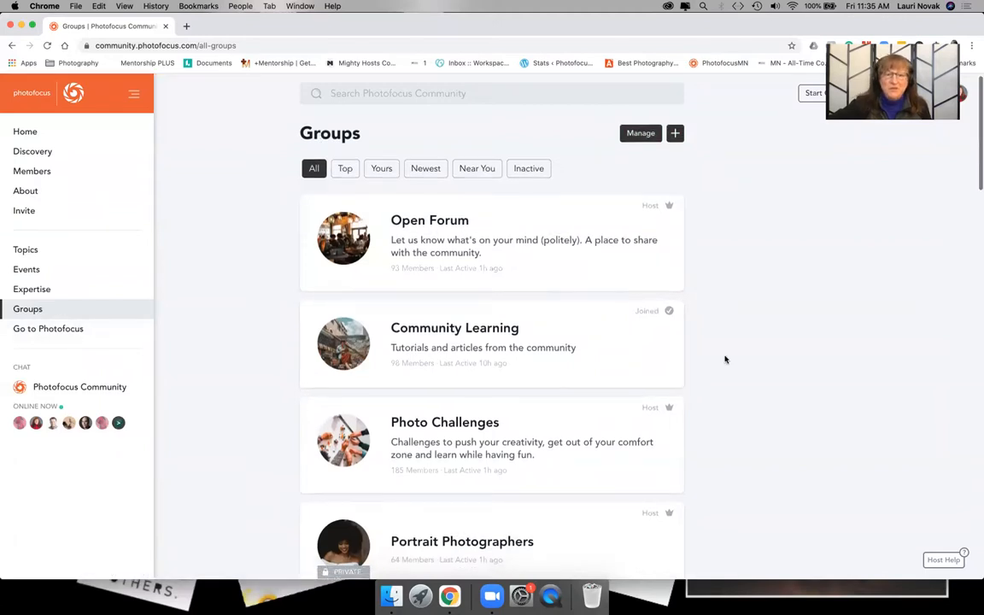
Scroll the Groups list to reveal Landscape, Fine Art and Sports Photographers groups.
scroll(down, 3)
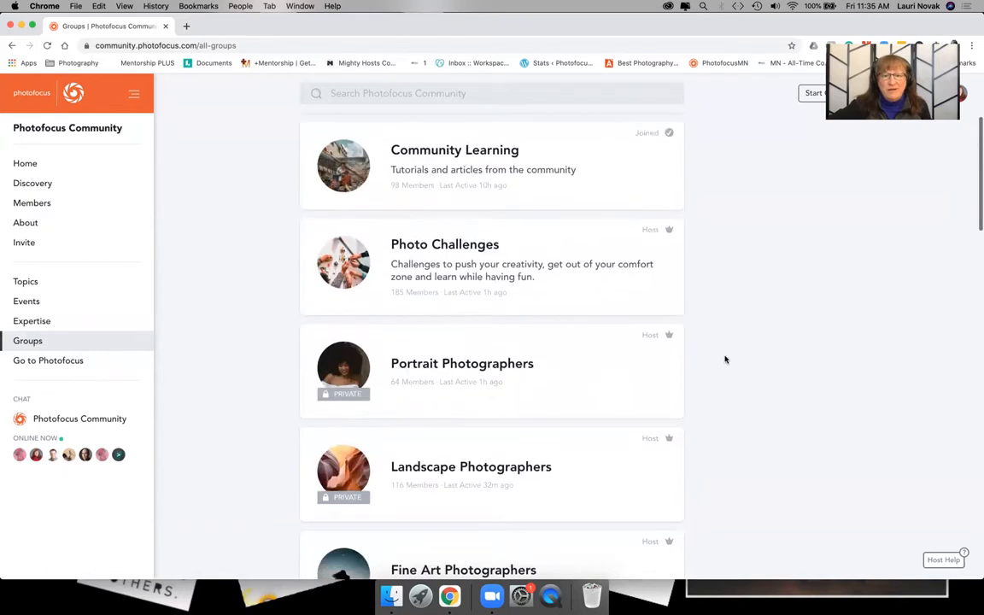
scroll(down, 3)
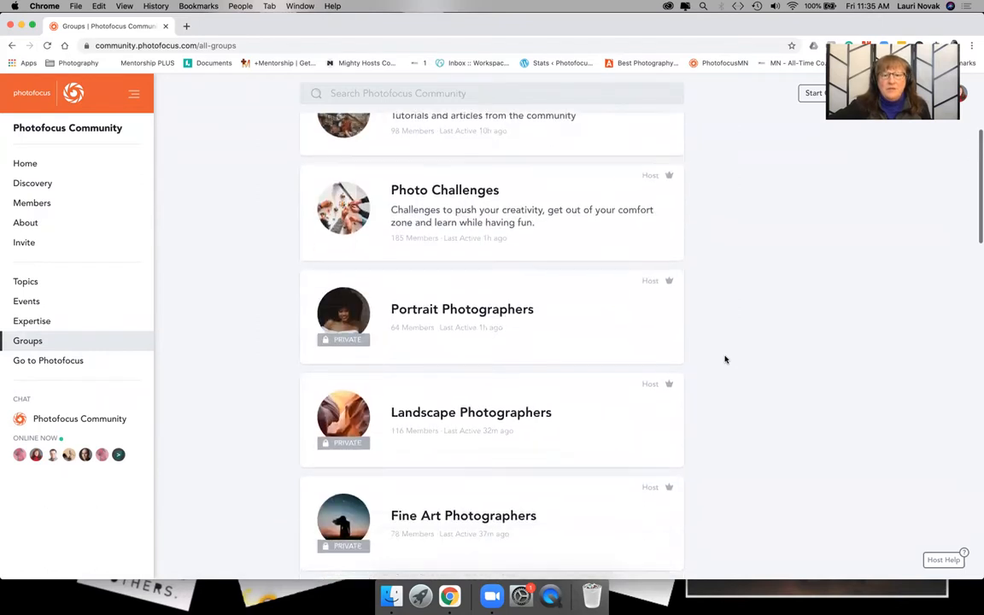
scroll(down, 3)
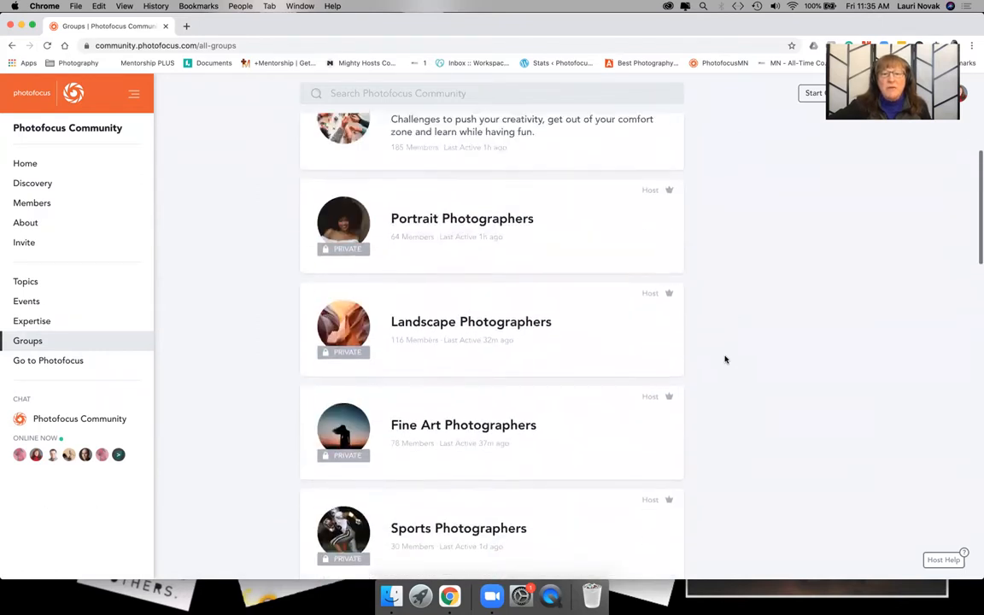
scroll(up, 3)
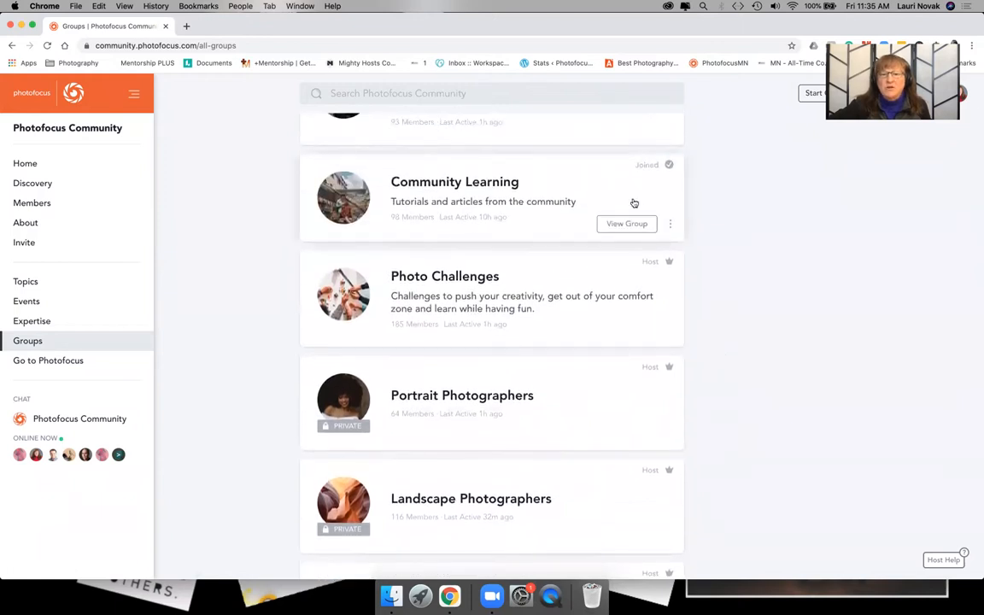
mouse_move(691, 239)
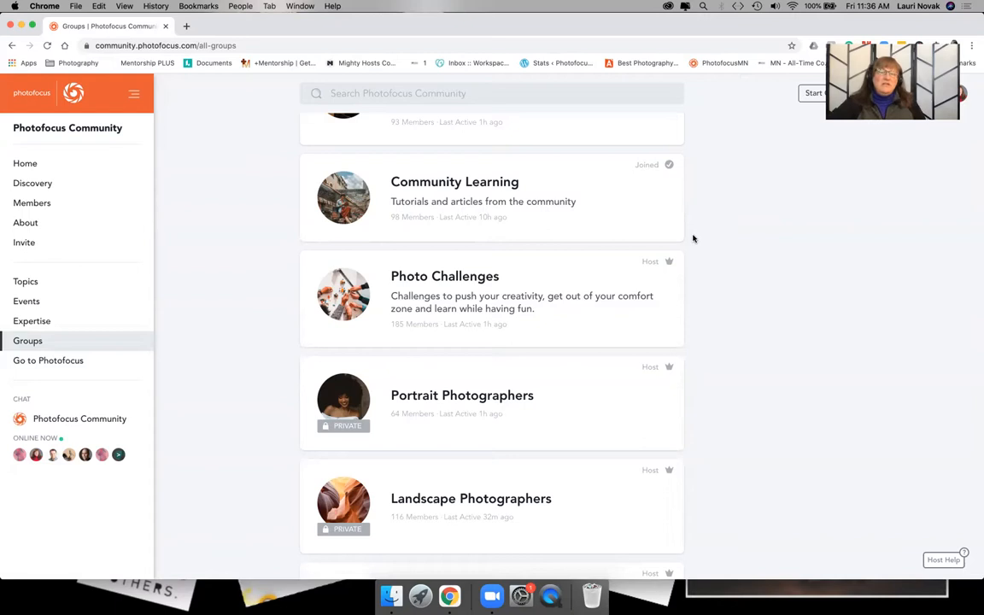
scroll(down, 3)
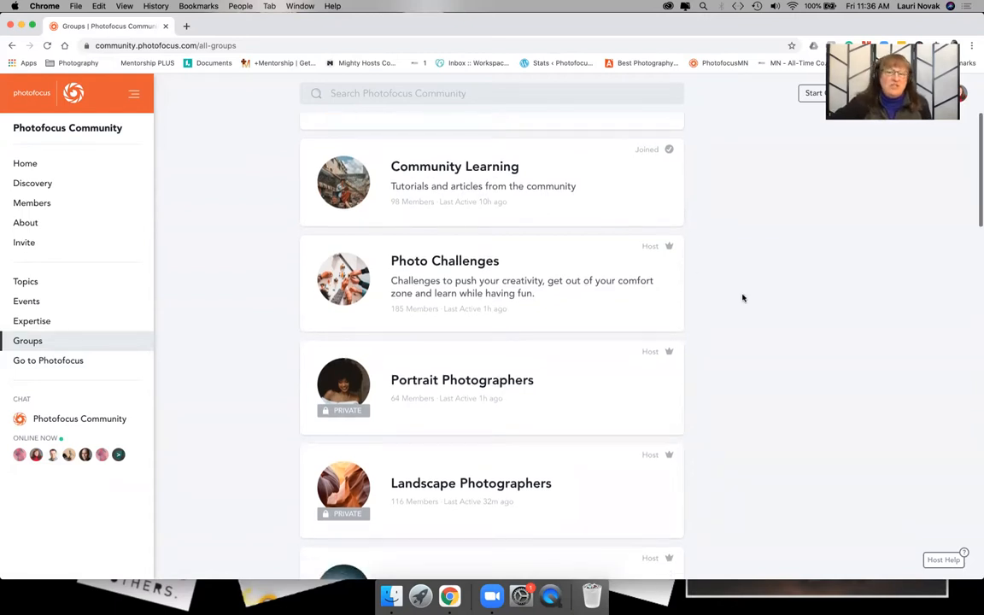
scroll(down, 3)
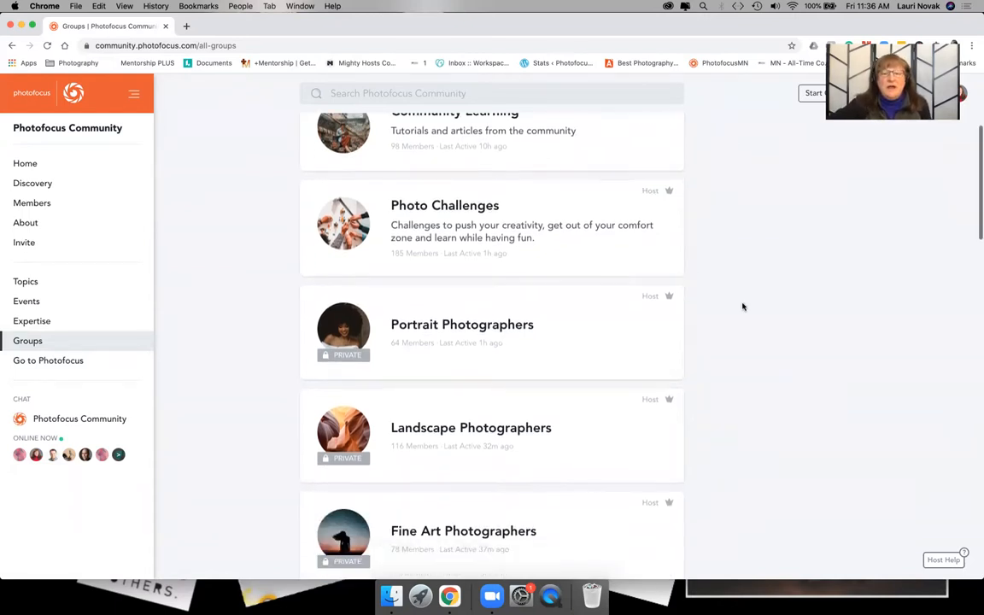
scroll(down, 3)
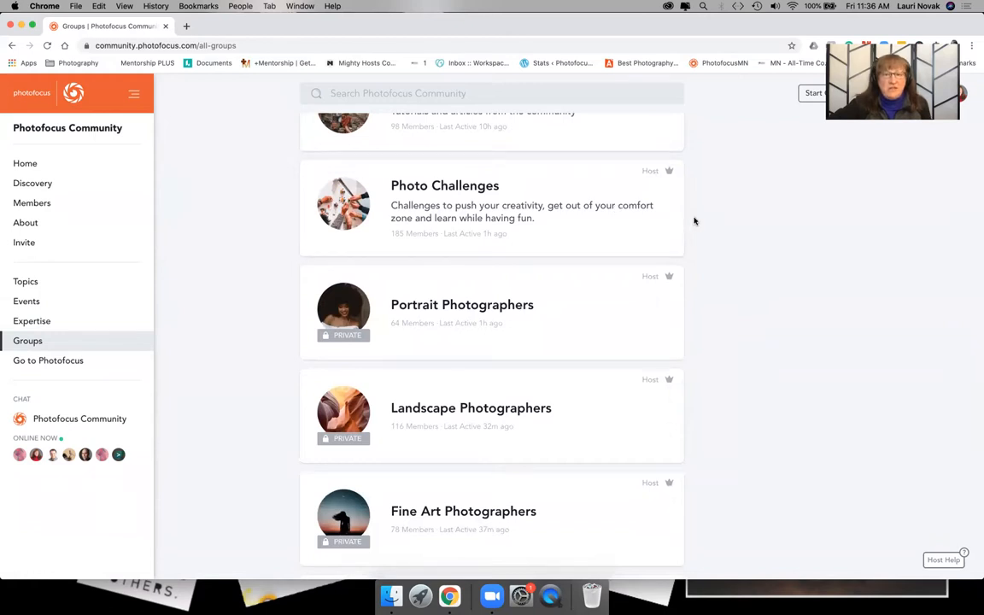
mouse_move(461, 189)
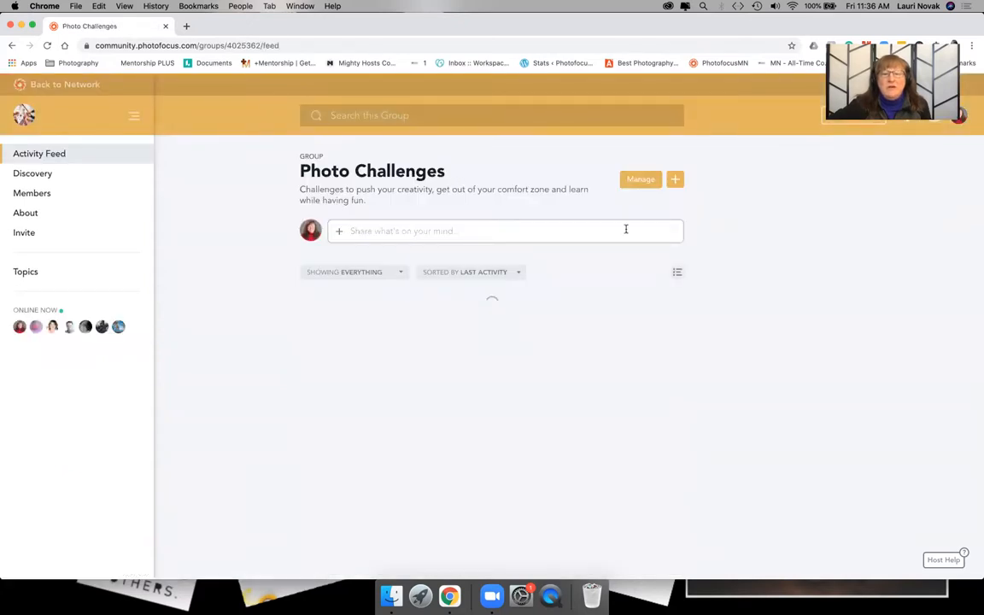
scroll(down, 3)
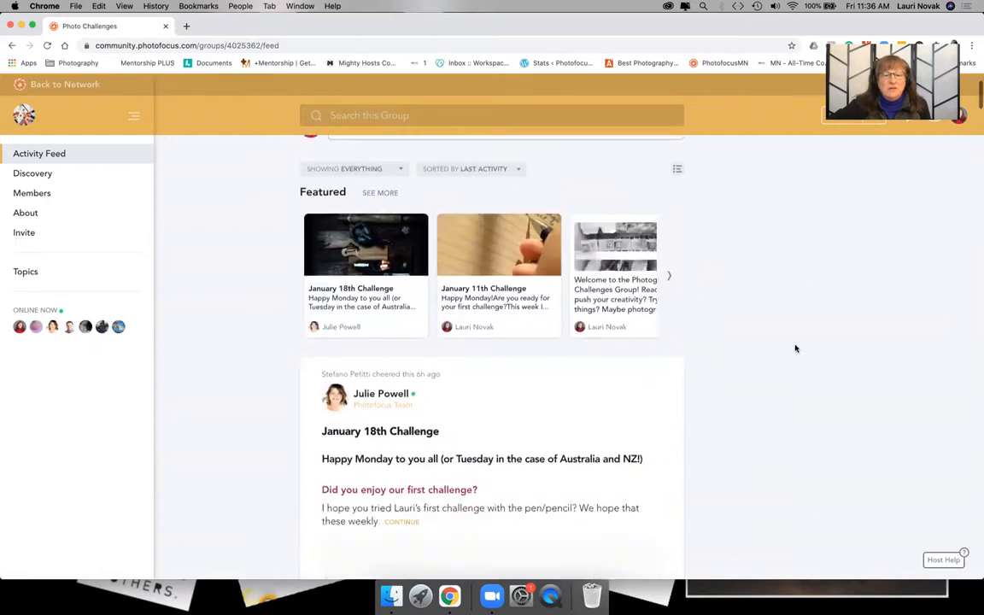
scroll(down, 3)
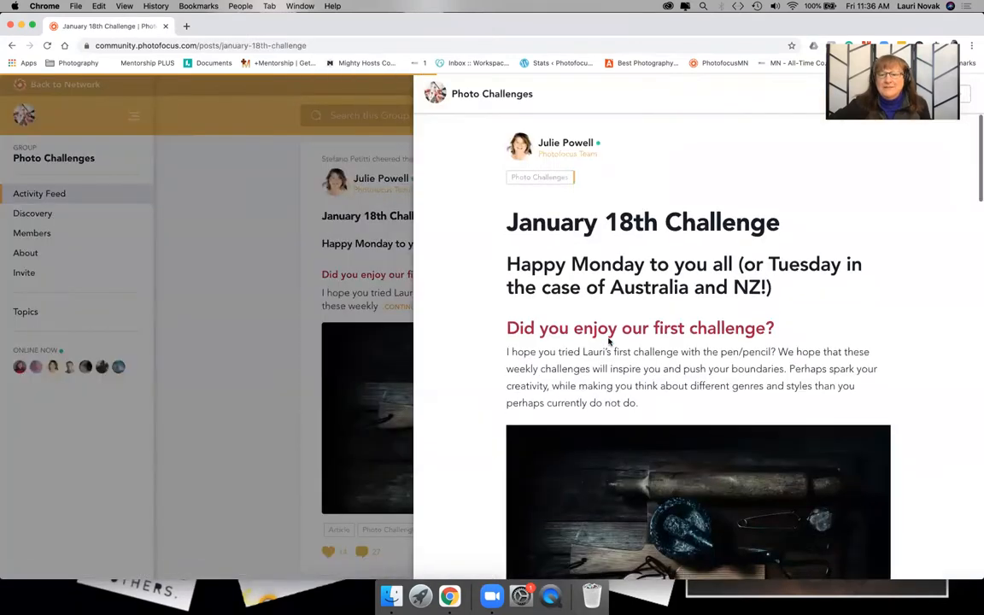
scroll(down, 3)
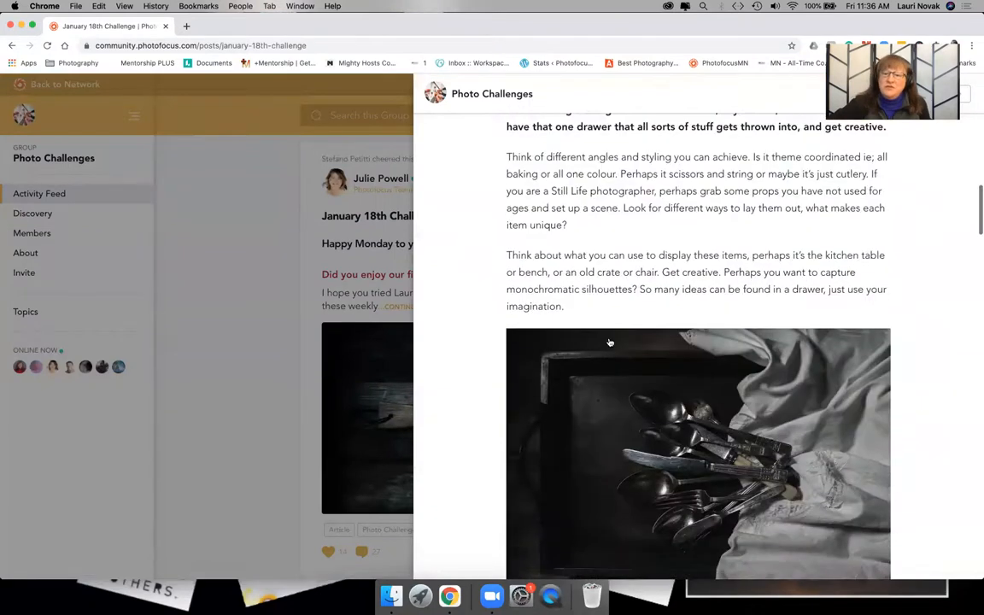
scroll(down, 3)
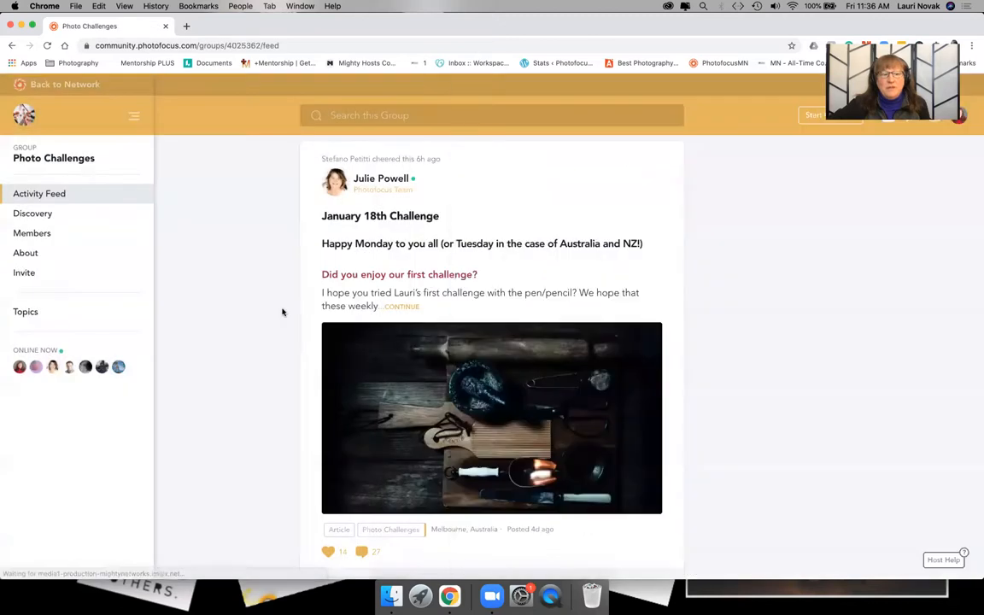
click(25, 311)
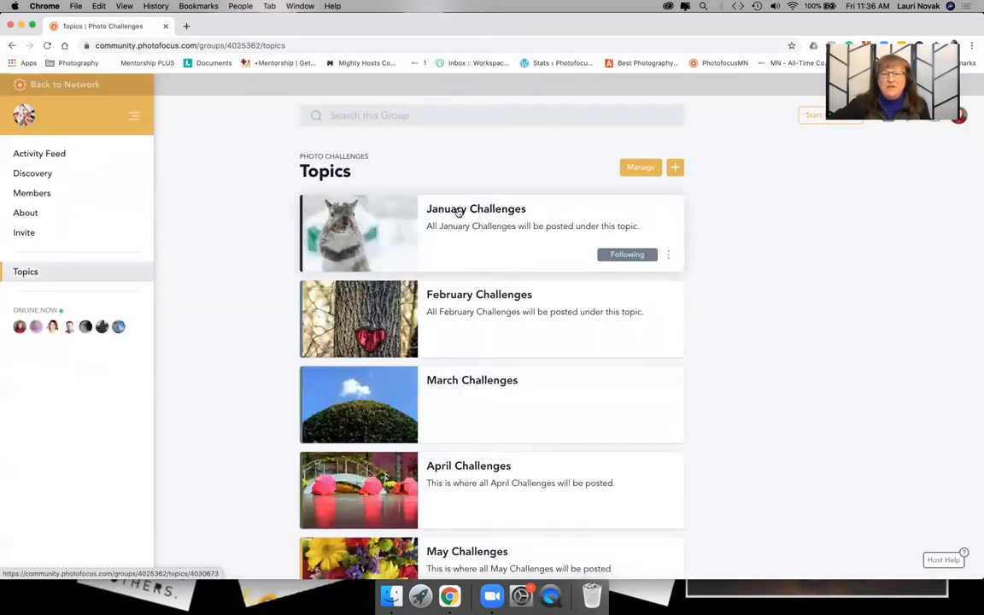
click(475, 208)
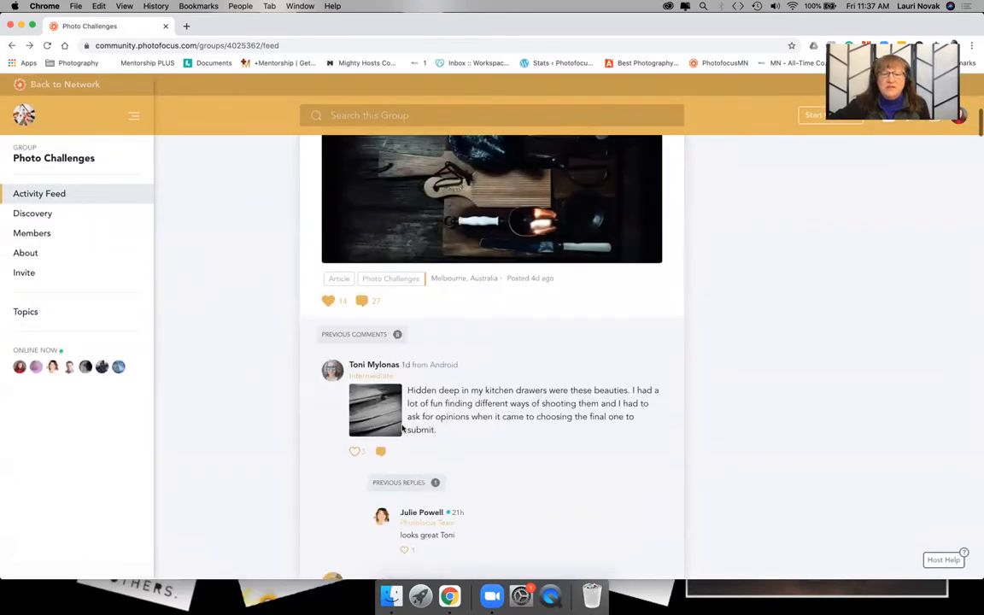
mouse_move(536, 389)
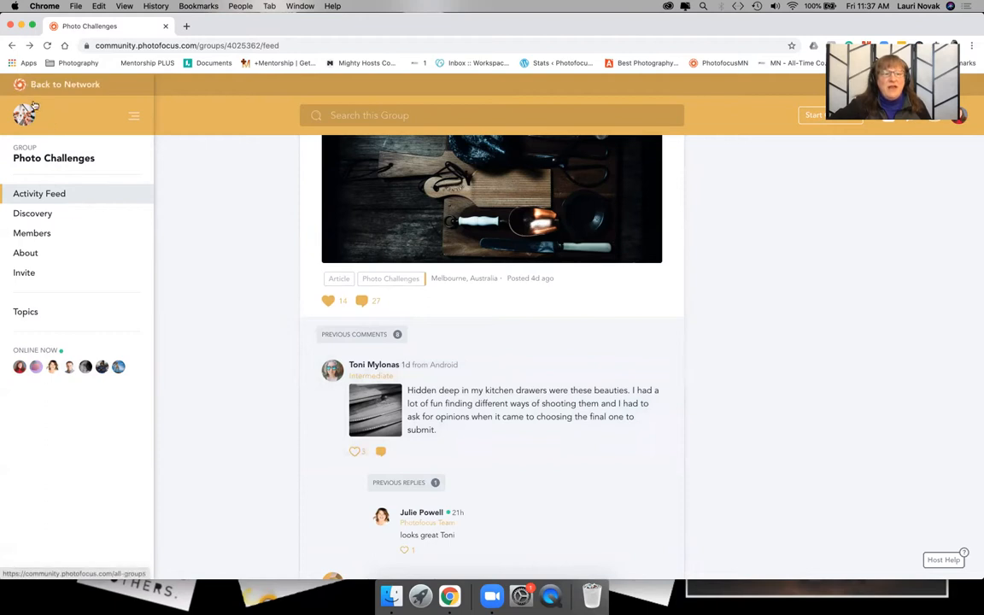
Return to All Groups and browse down past Luminar, Printing and Photofocus Writers.
click(65, 83)
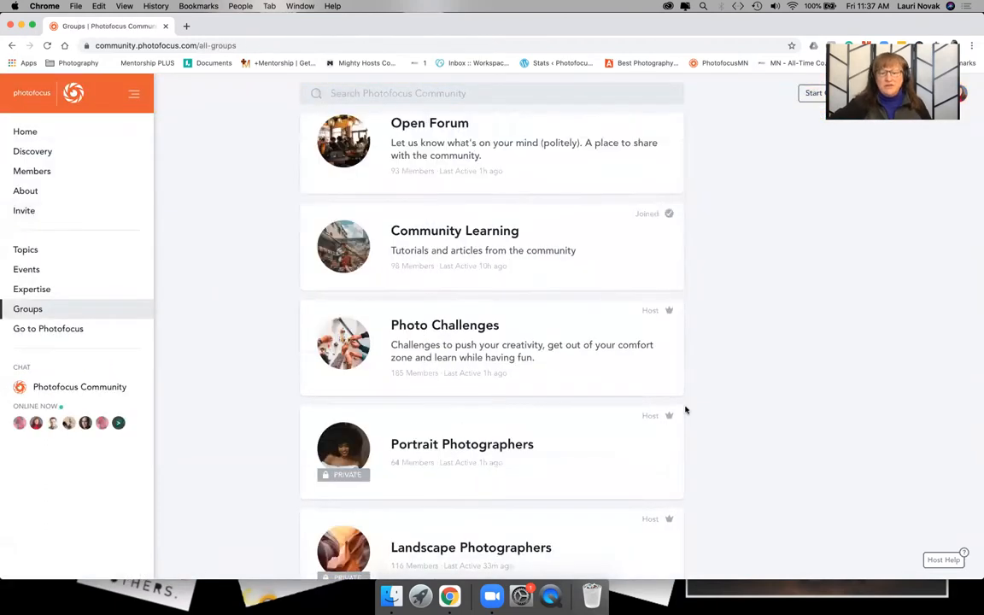
scroll(down, 3)
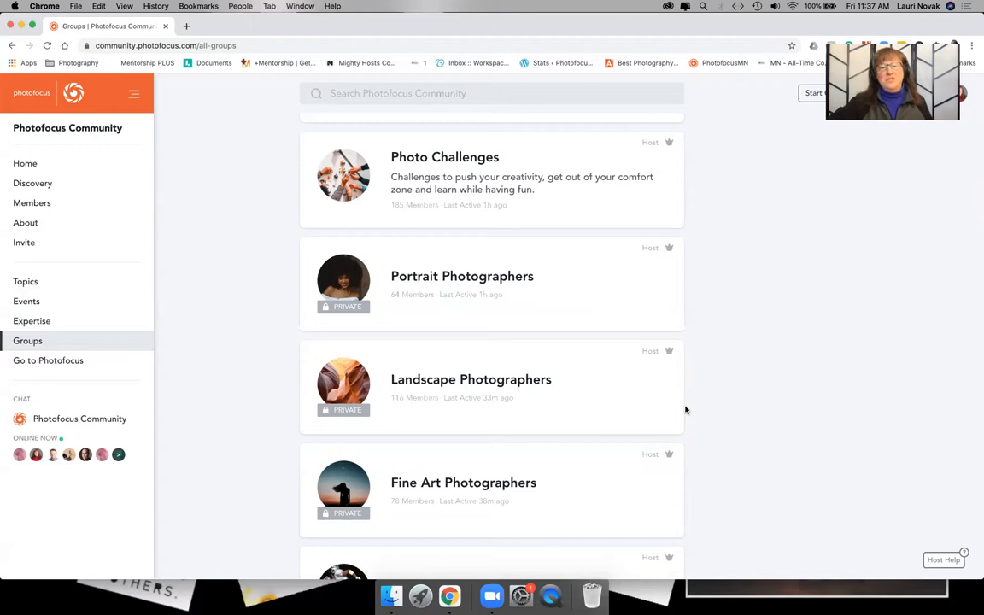
scroll(down, 3)
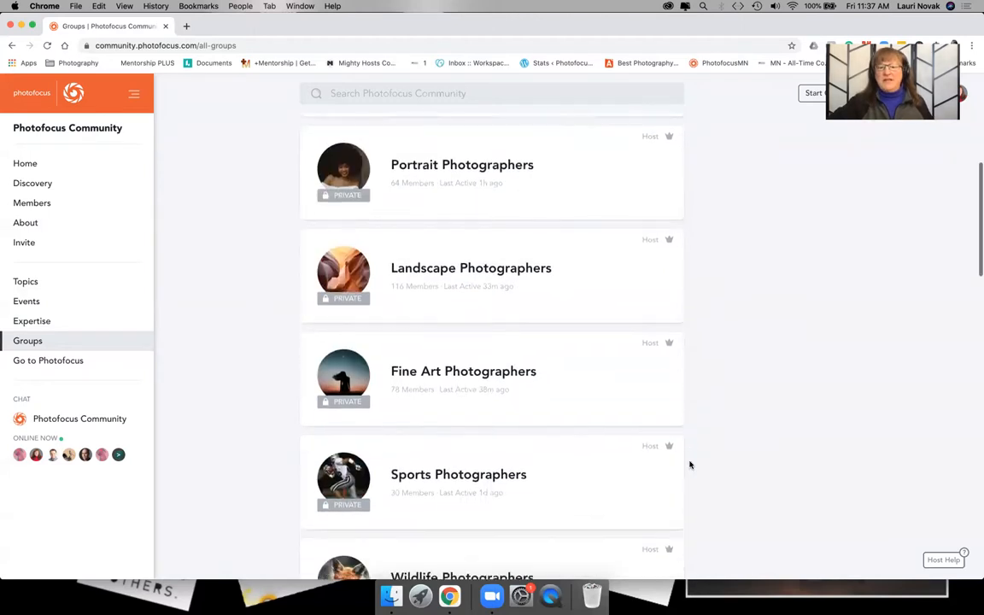
scroll(down, 3)
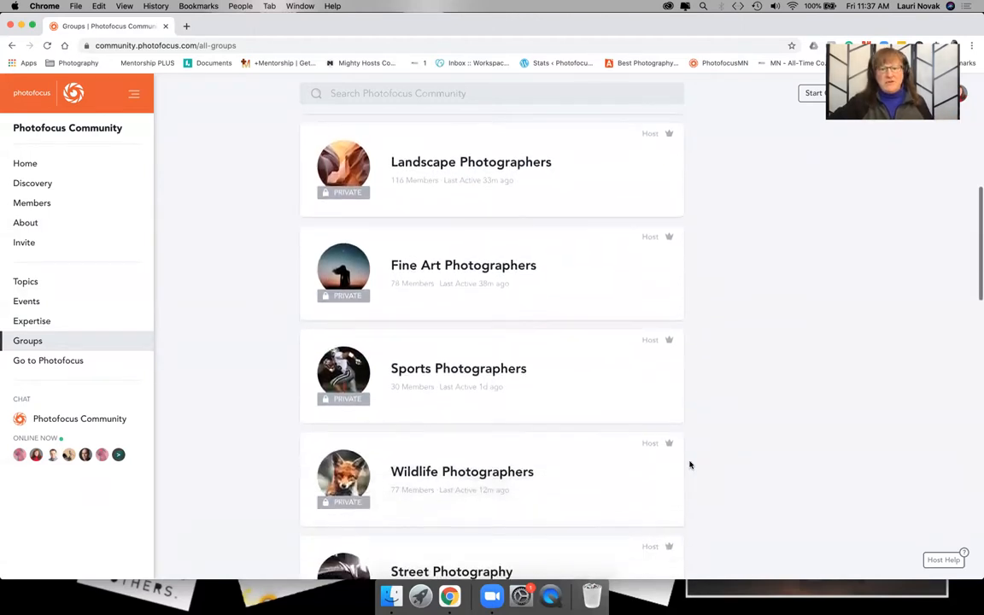
scroll(down, 3)
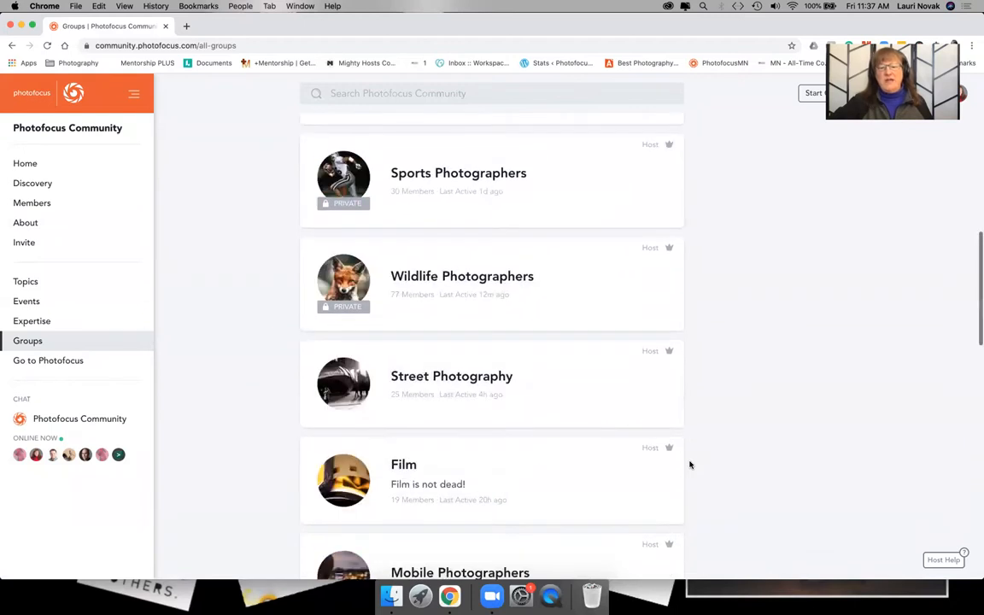
scroll(down, 3)
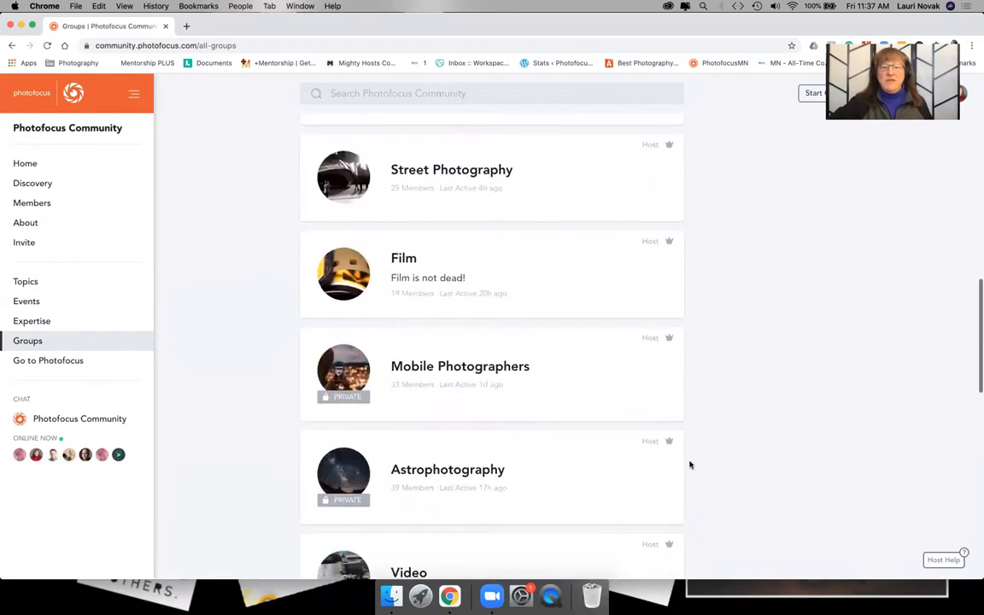
scroll(down, 3)
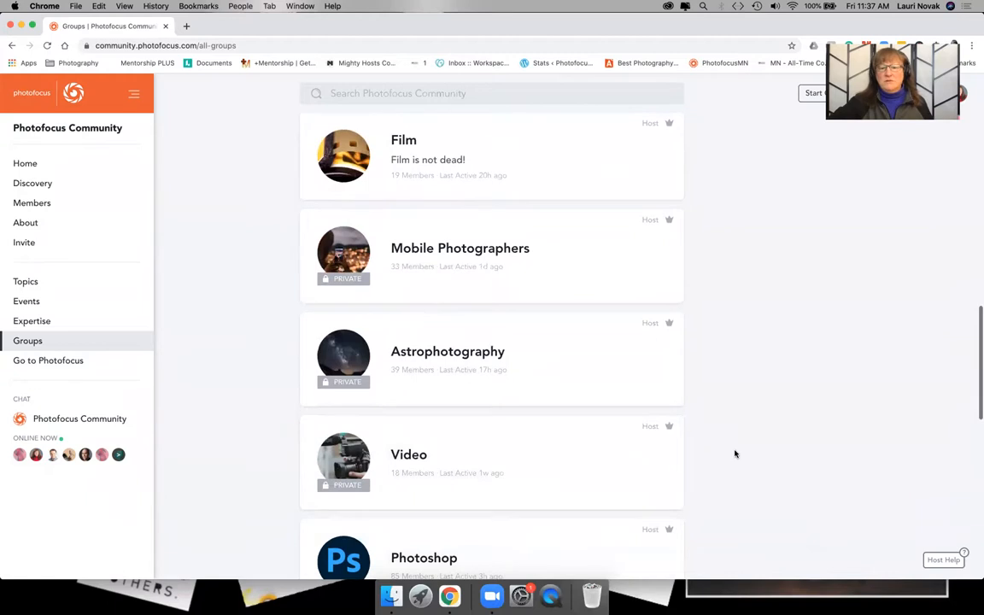
scroll(down, 3)
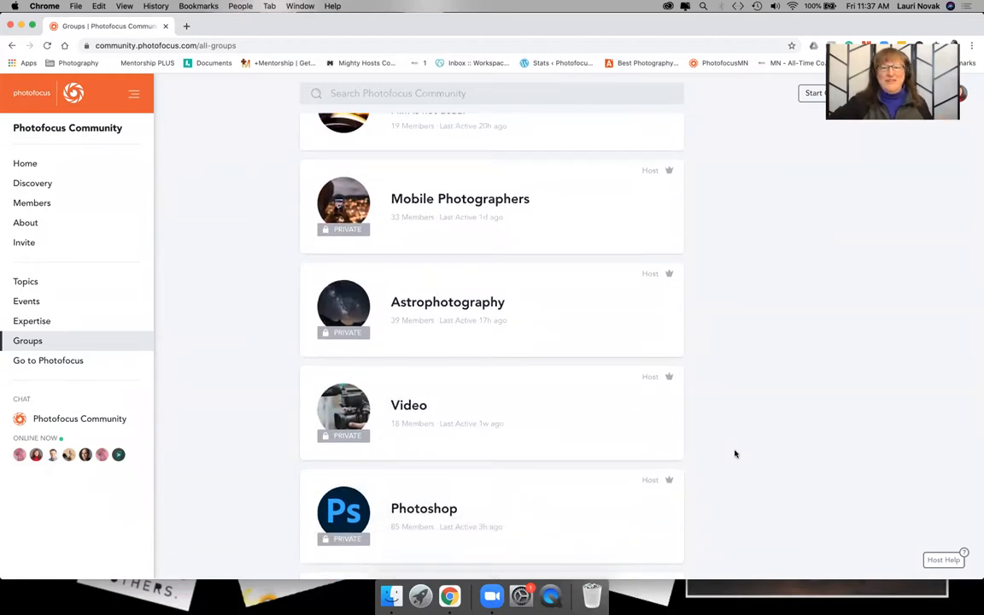
scroll(down, 3)
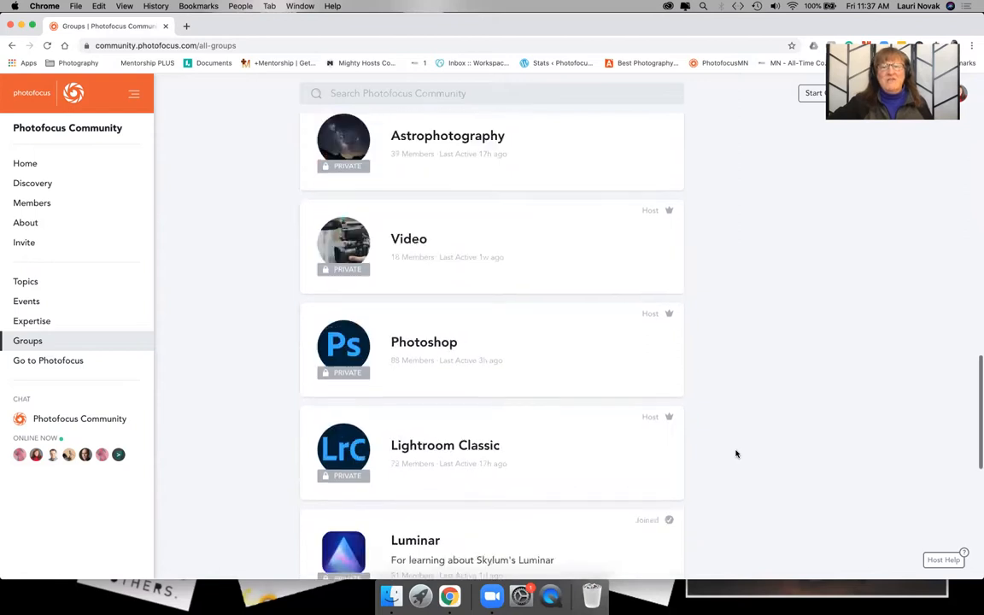
scroll(down, 3)
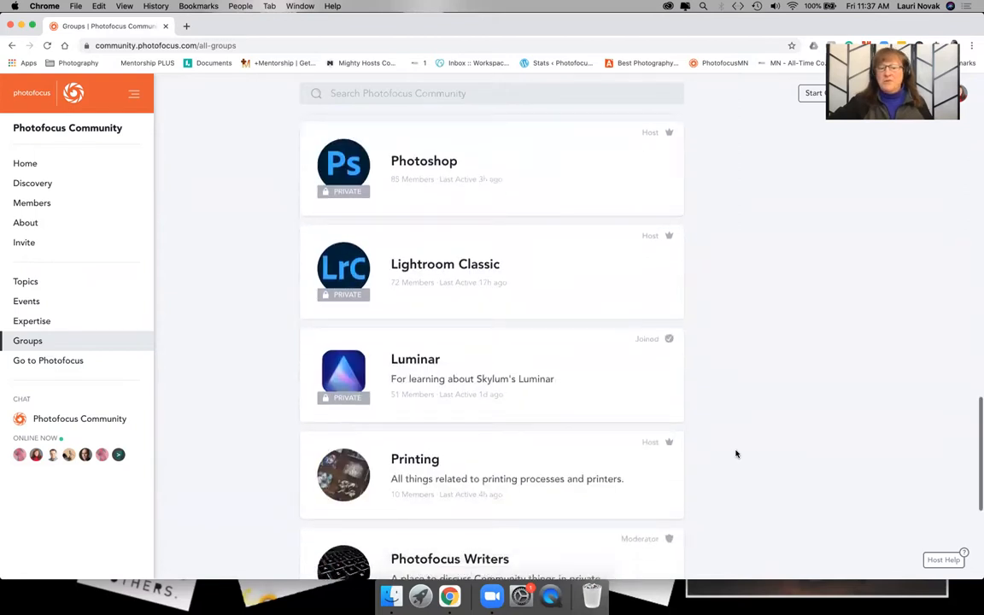
scroll(down, 3)
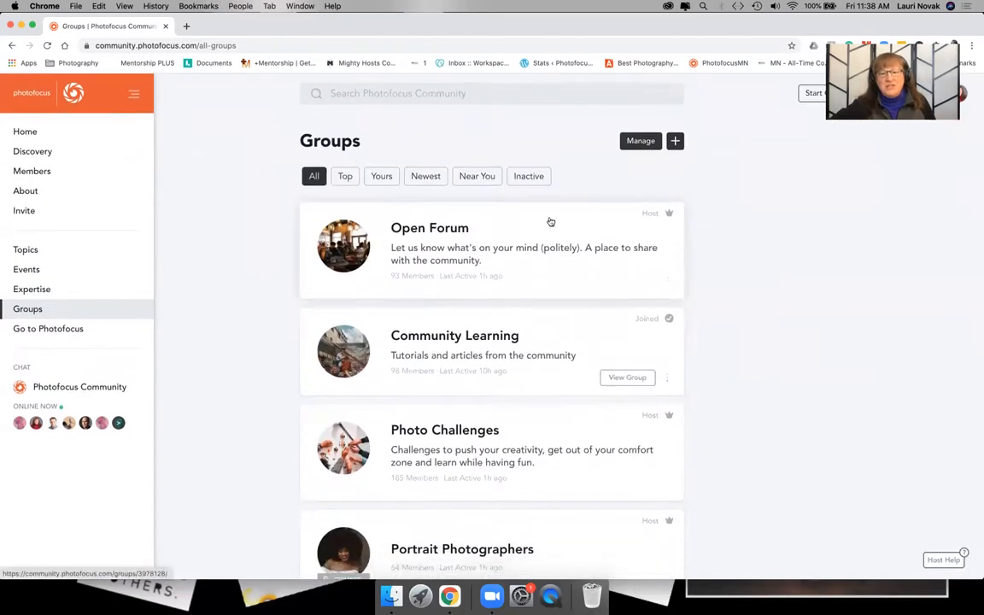
mouse_move(789, 362)
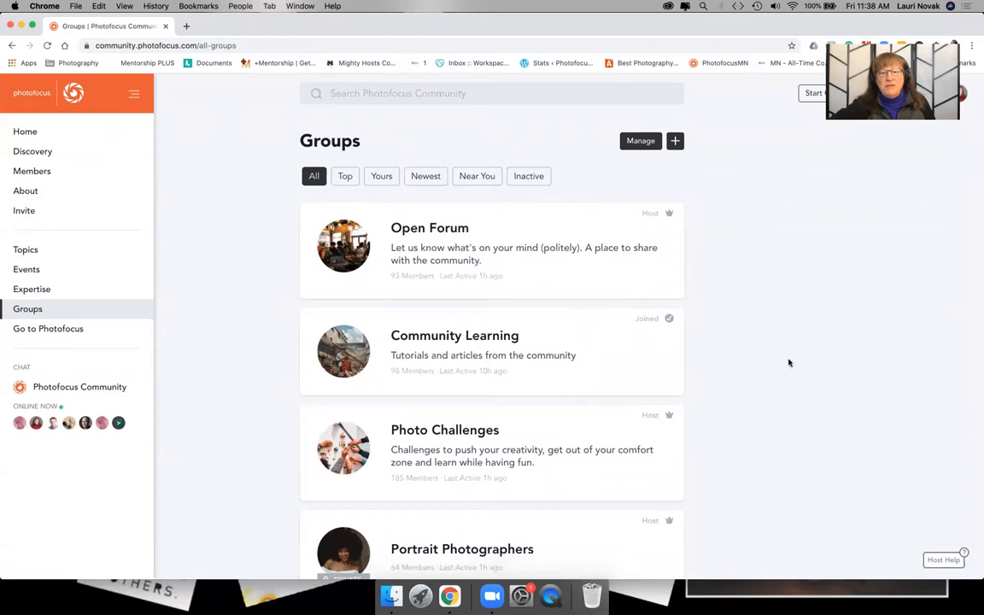
scroll(down, 3)
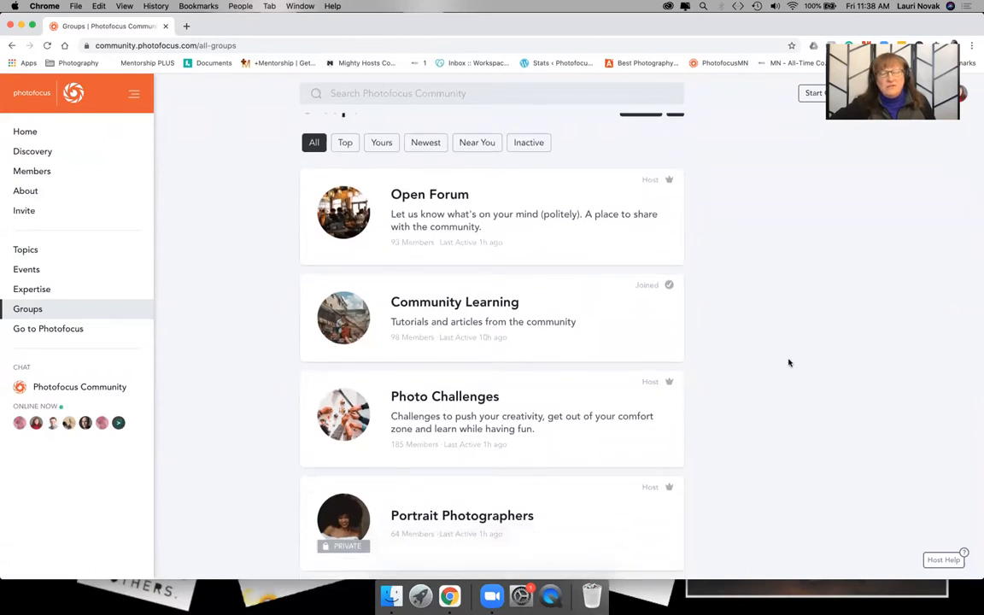
scroll(down, 3)
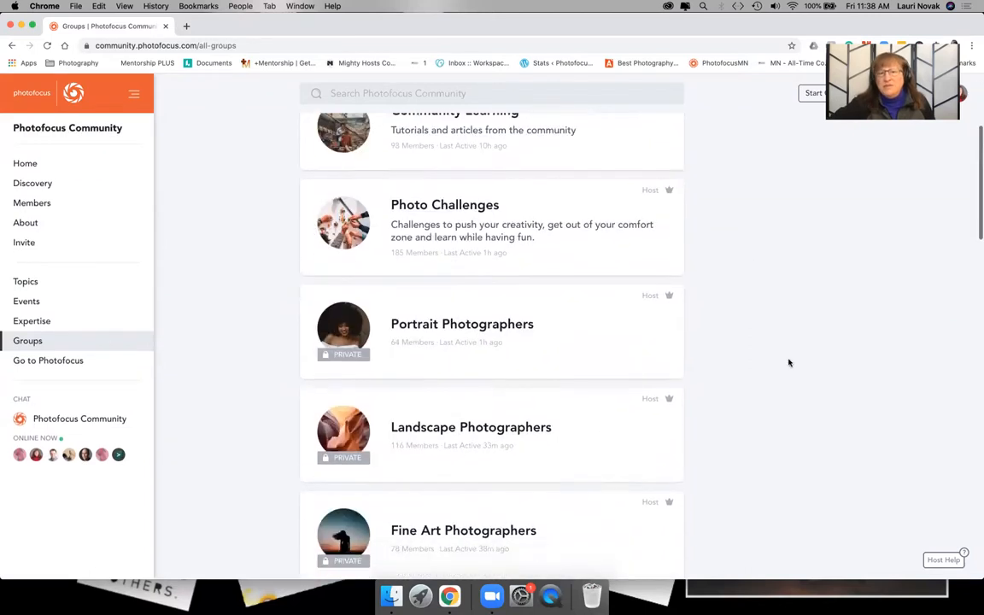
scroll(down, 3)
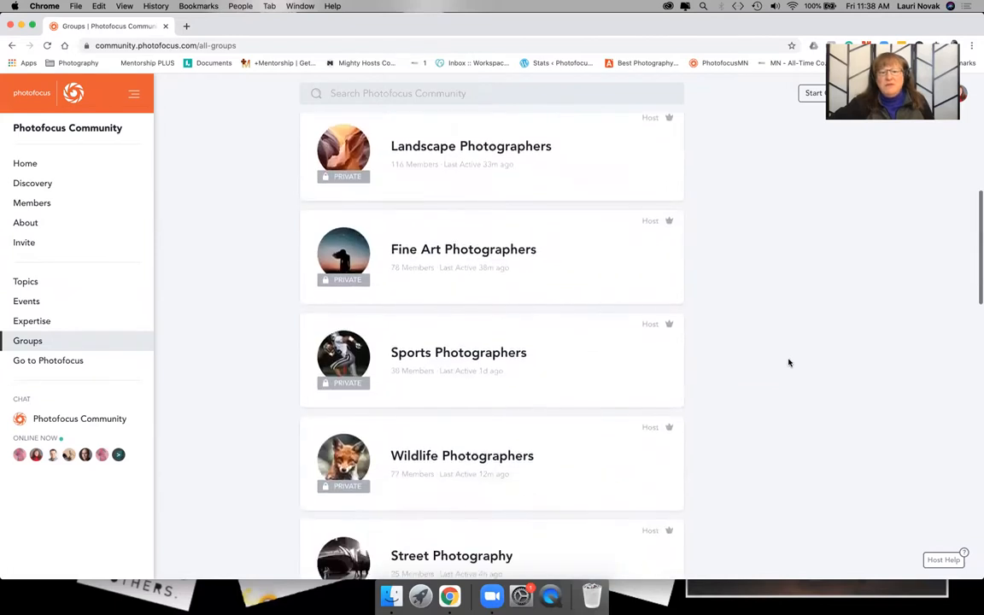
scroll(down, 3)
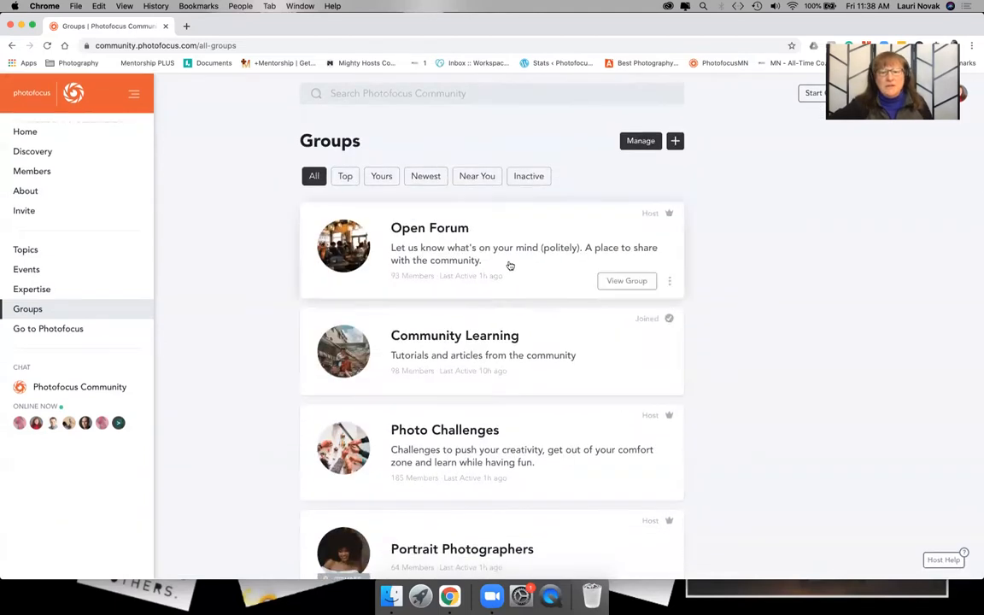
scroll(down, 3)
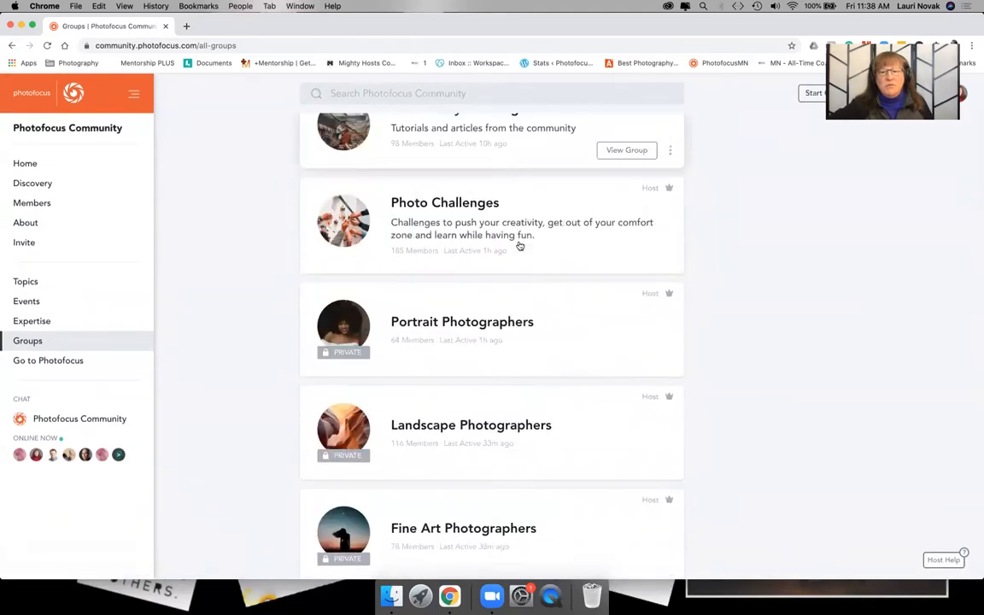
scroll(down, 3)
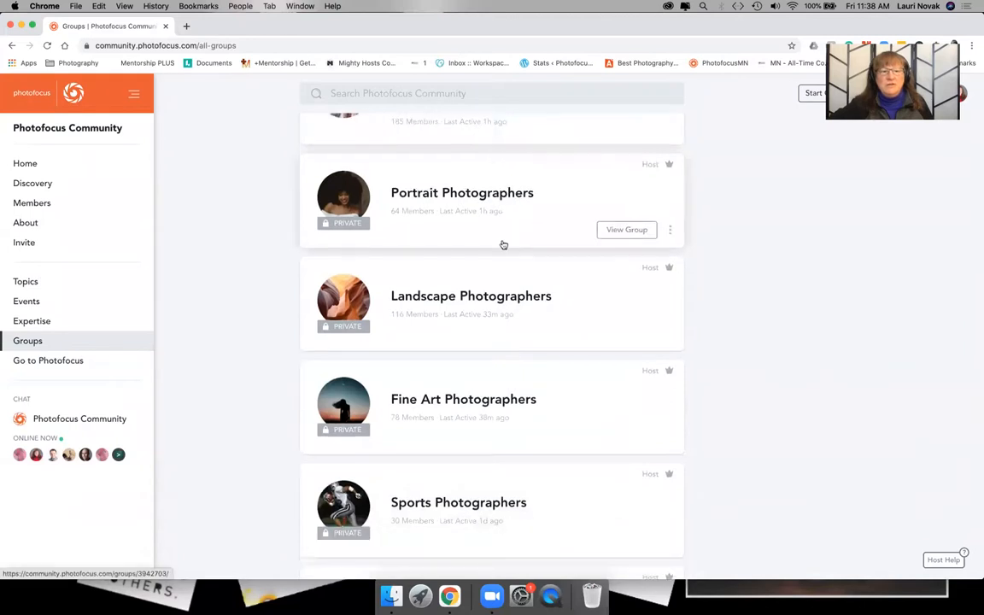
scroll(down, 3)
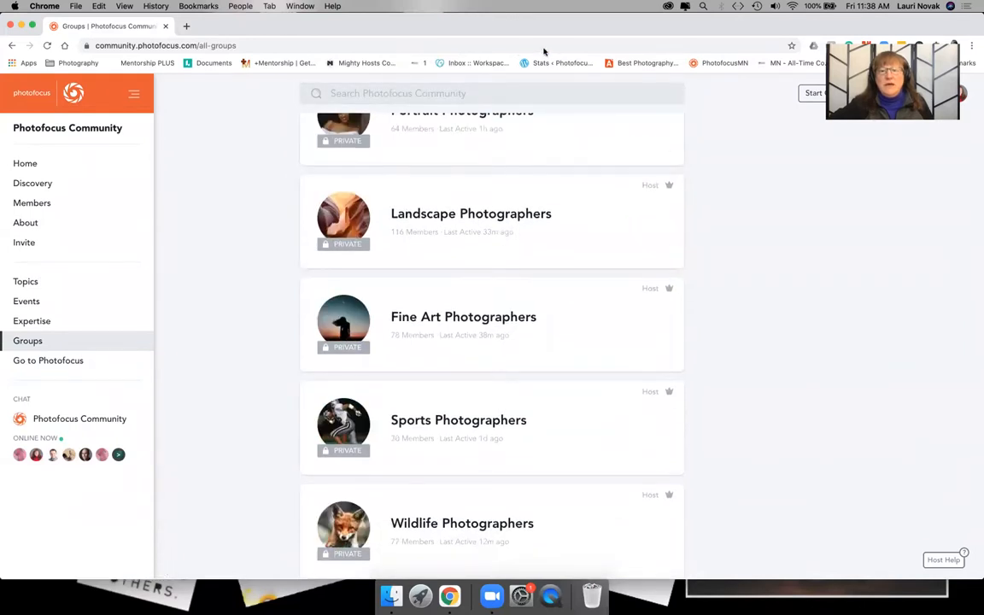